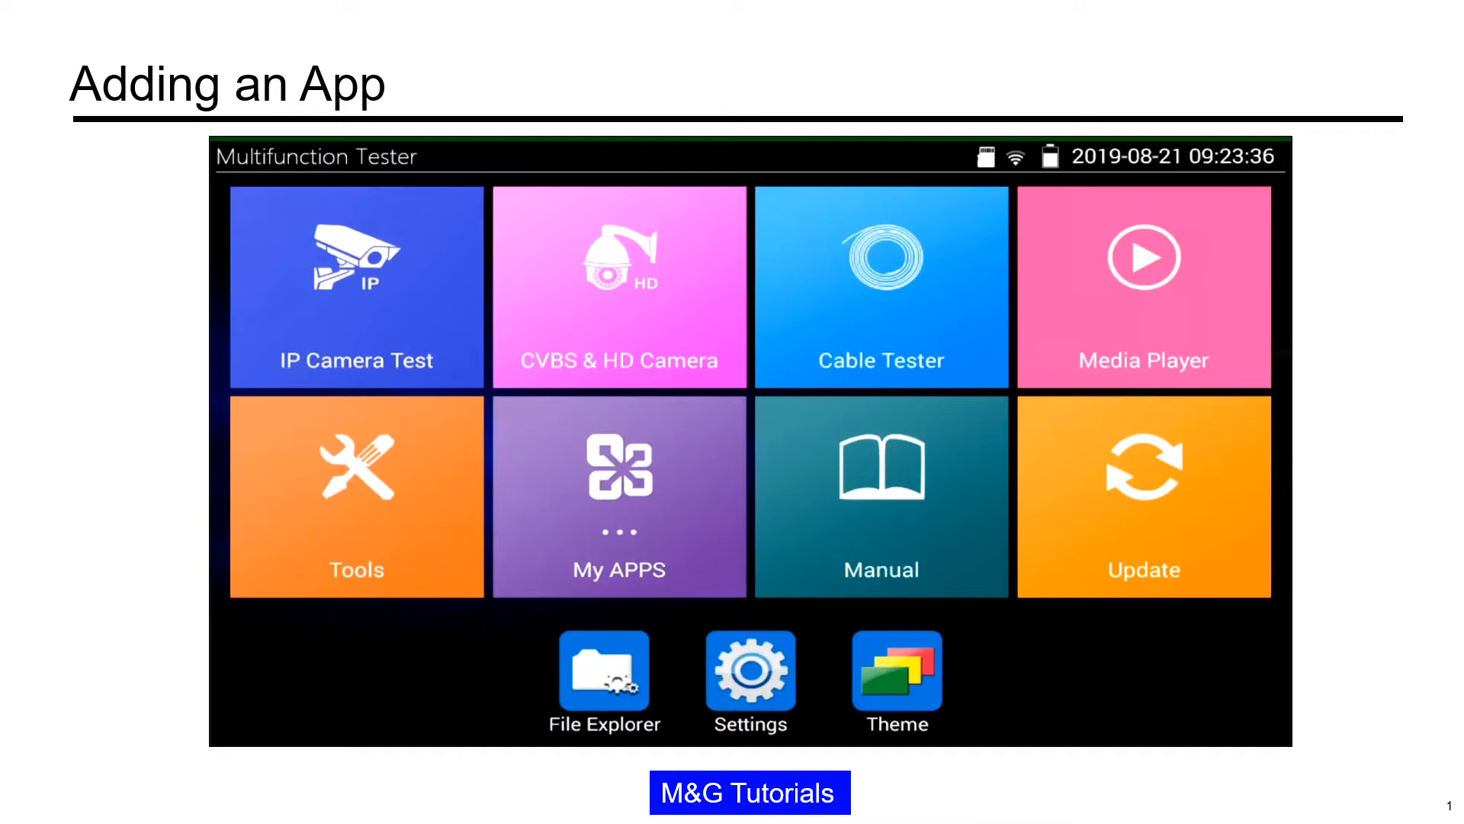
Open the My APPS collection and launch Chrome.
left_click(618, 496)
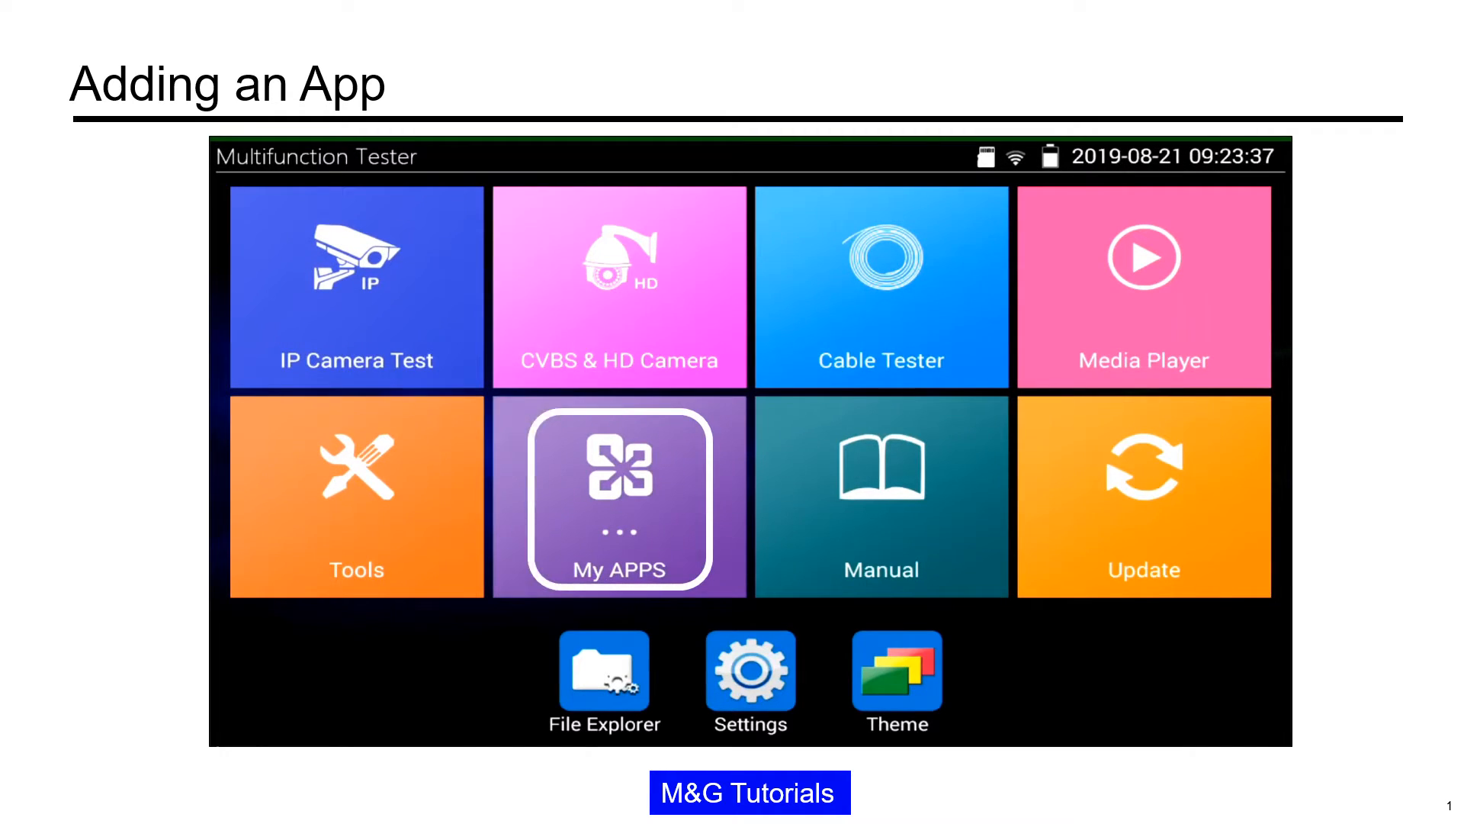
left_click(620, 496)
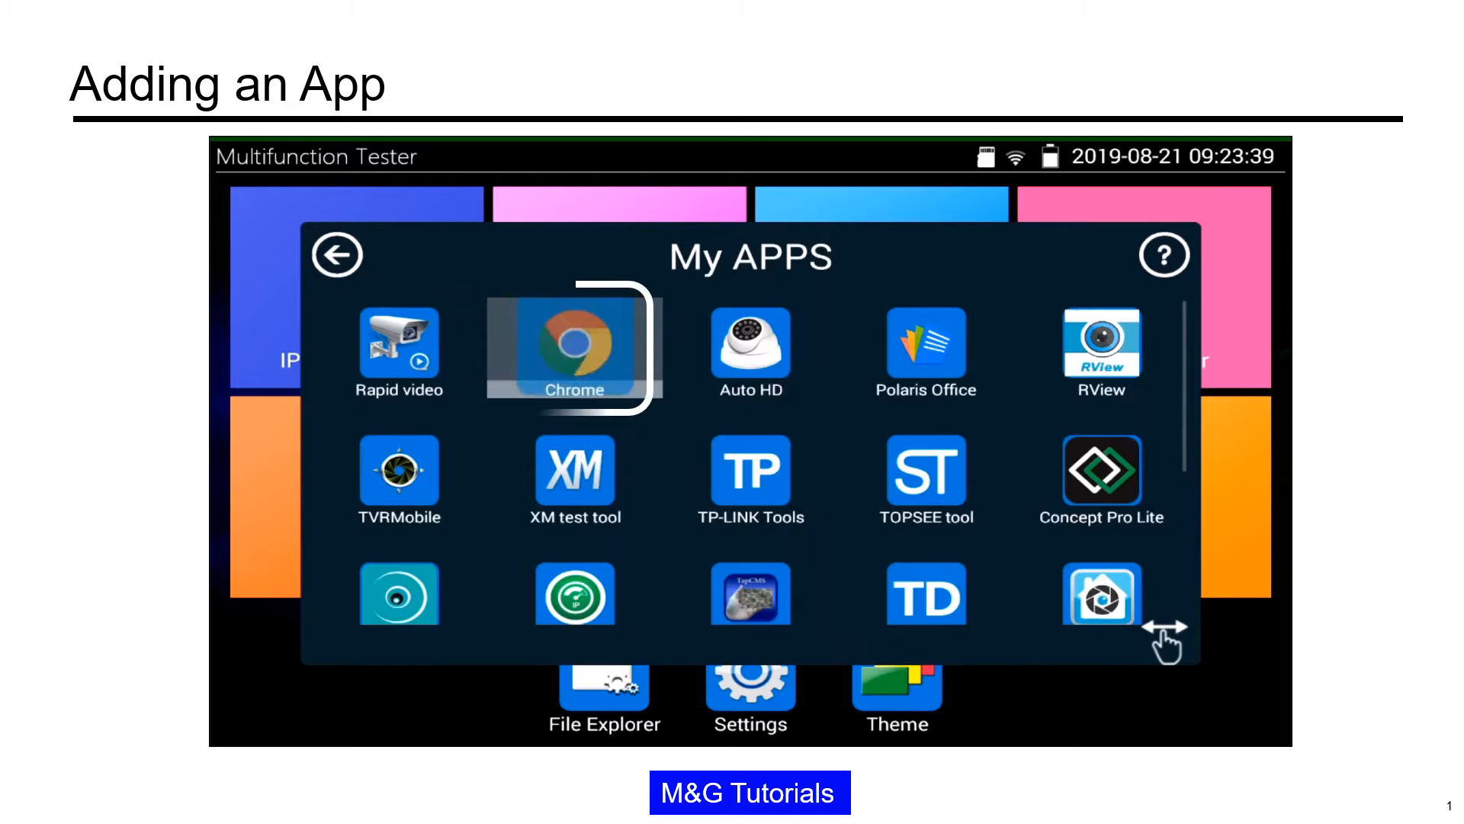
left_click(574, 350)
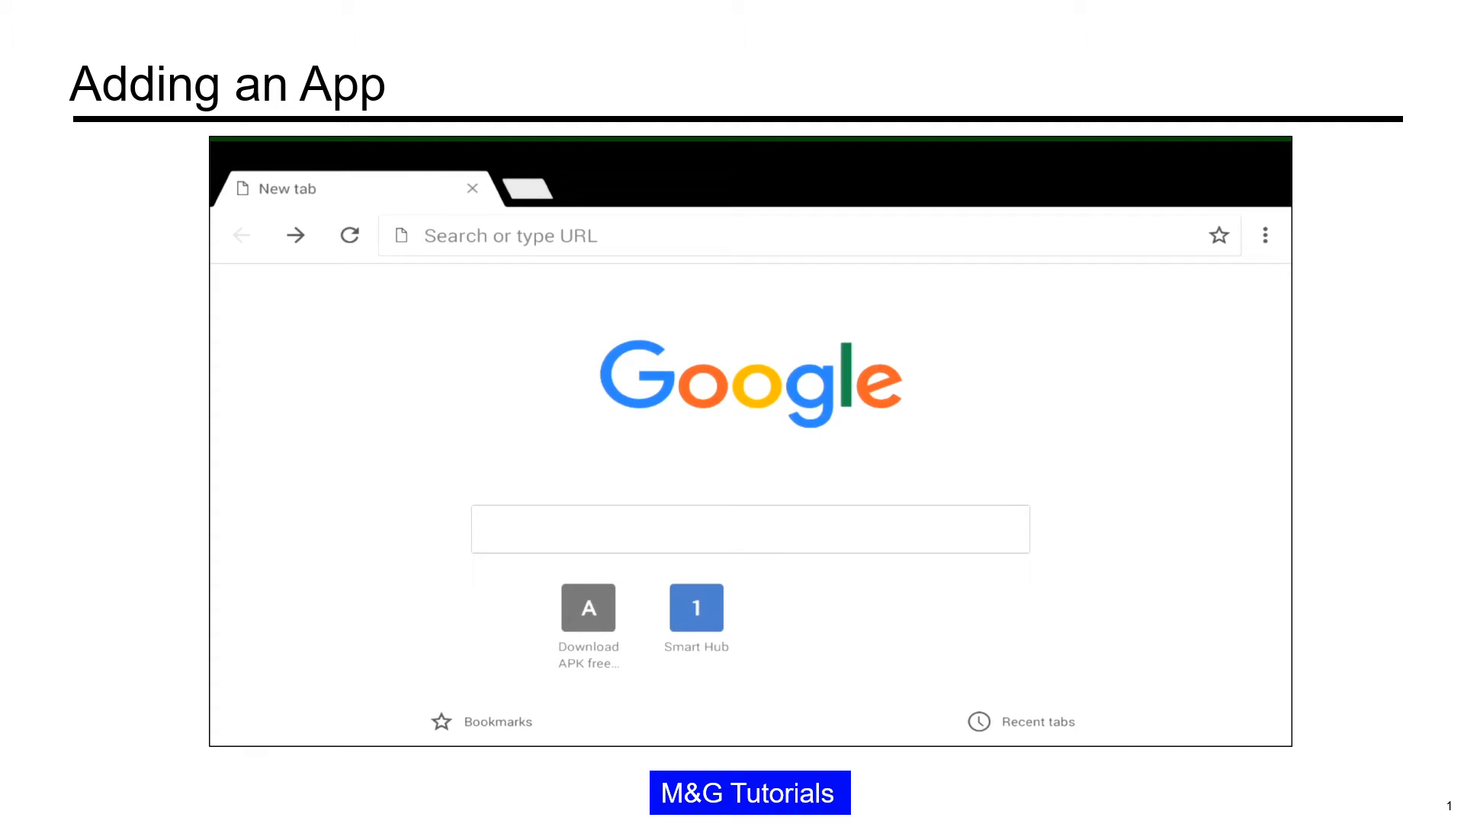
type("www.apkpure.com")
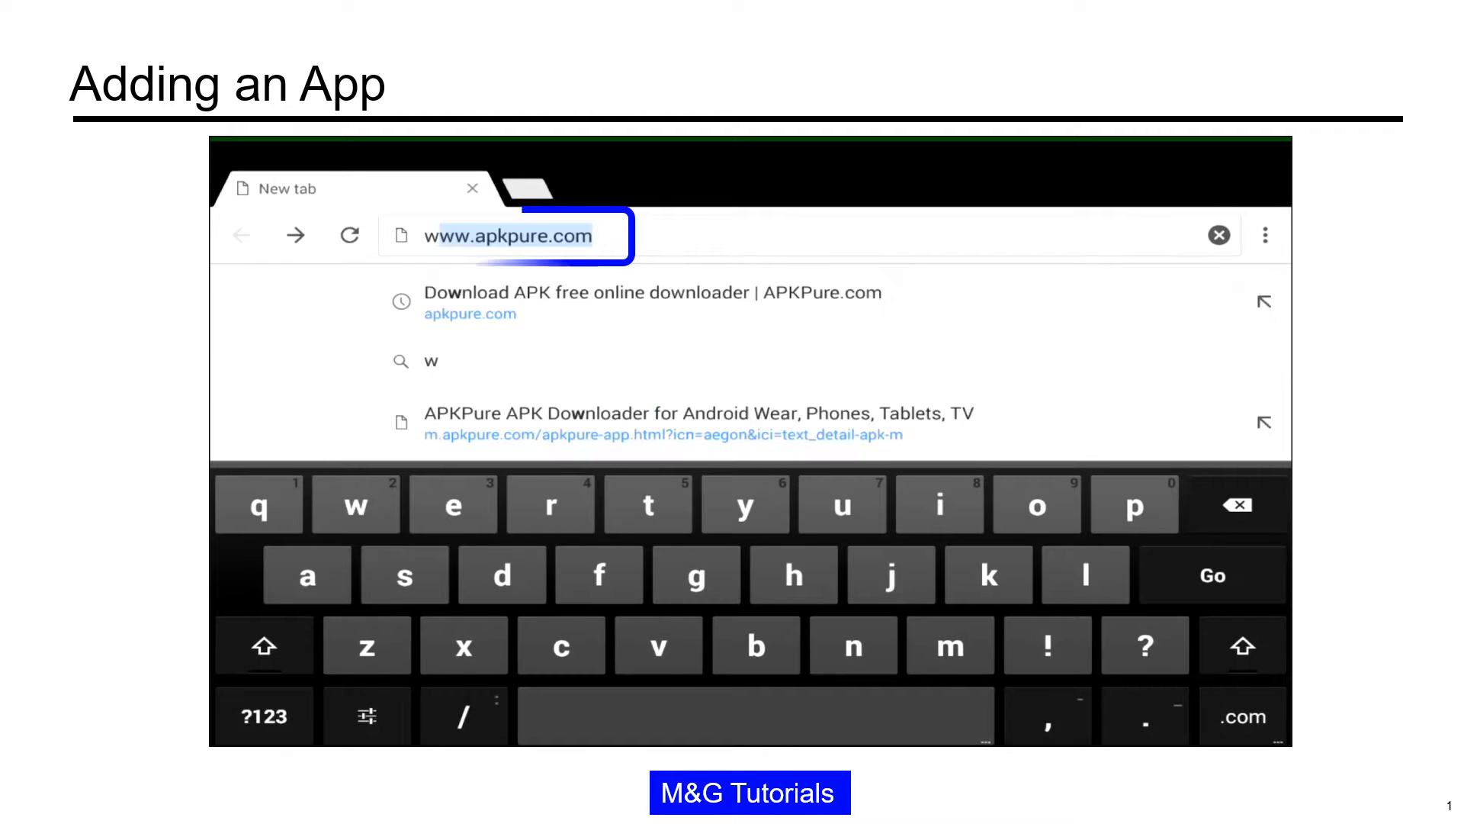
left_click(560, 235)
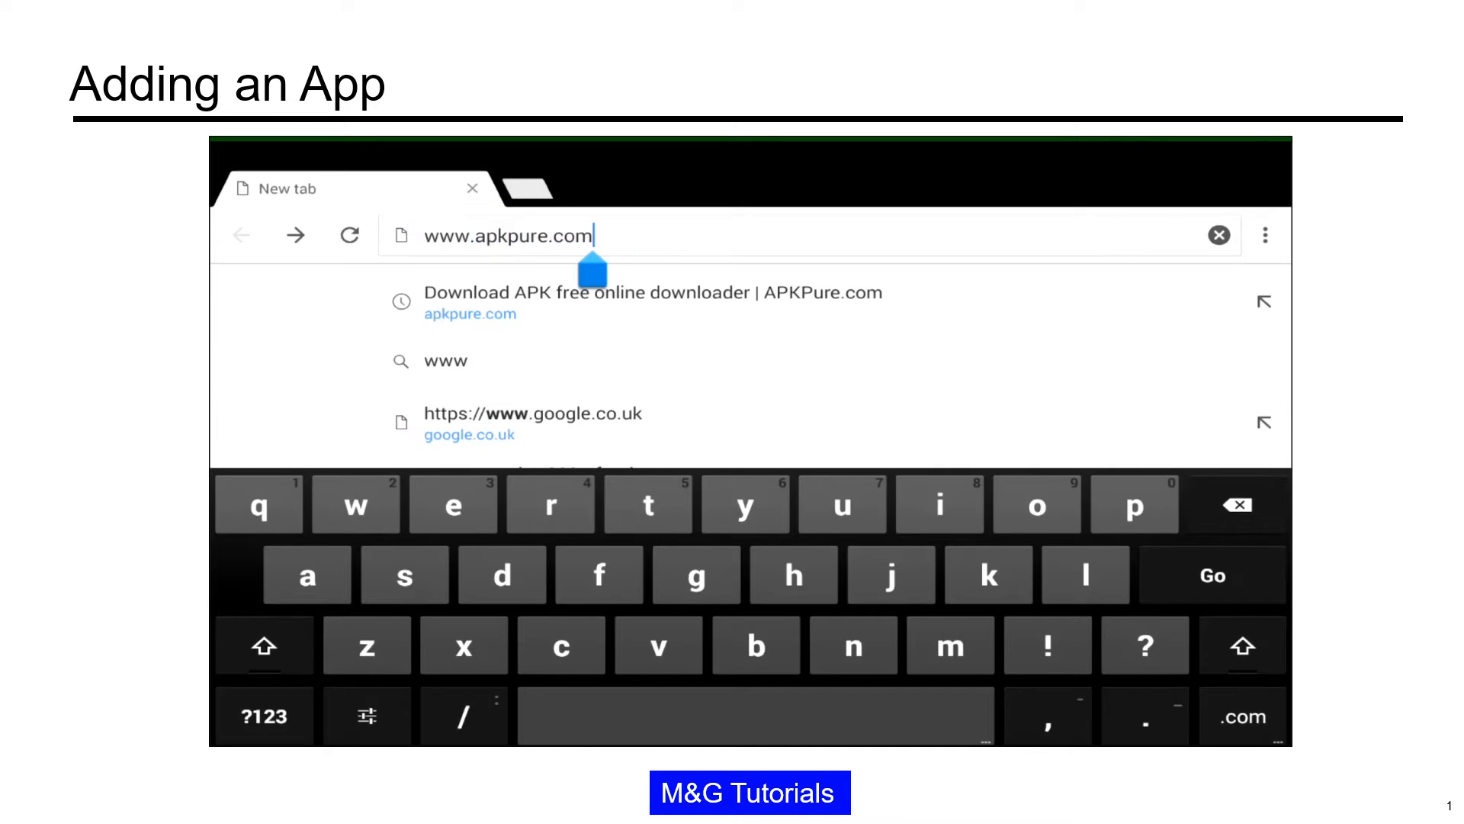
left_click(654, 302)
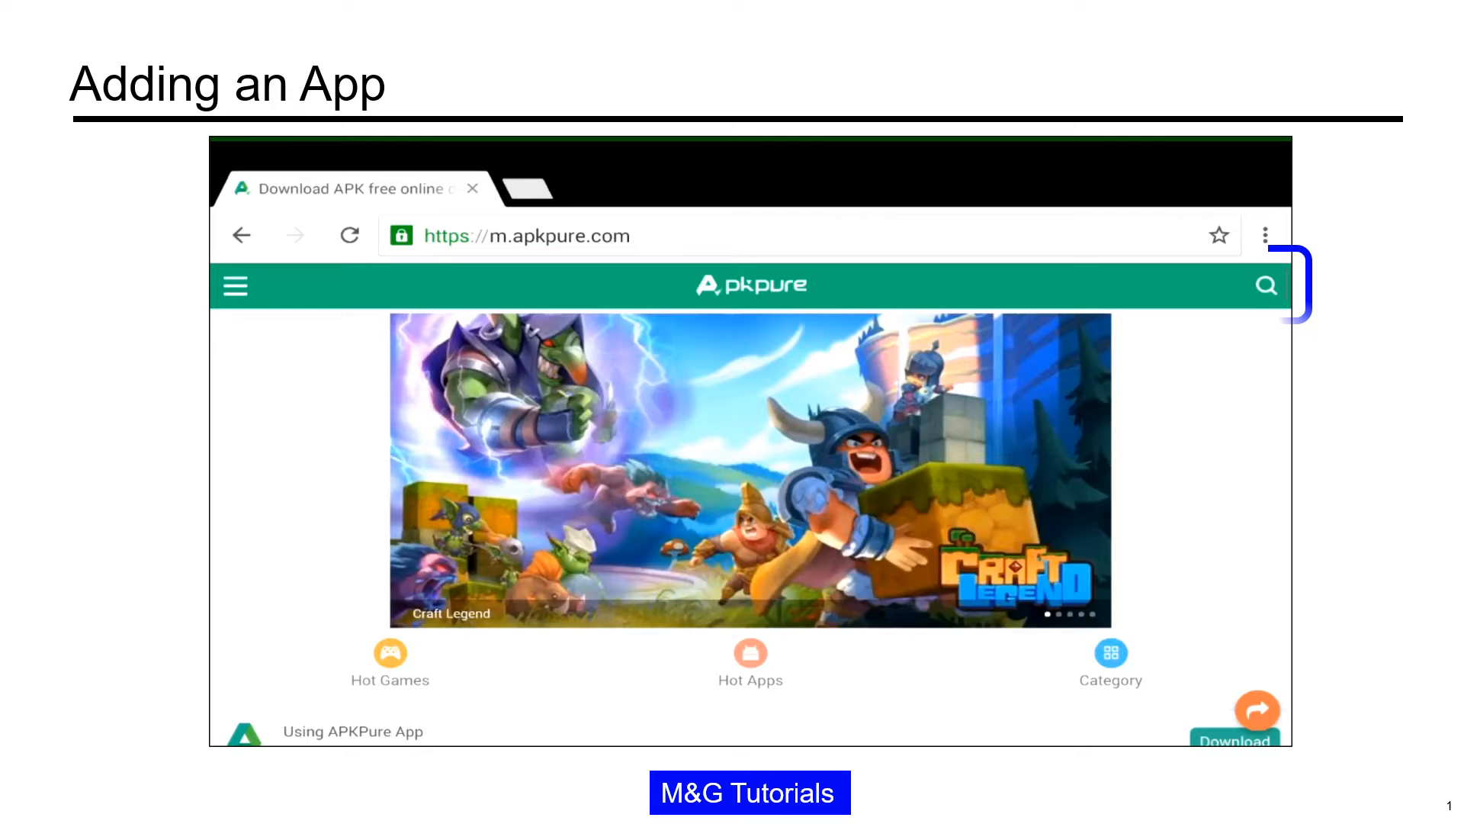
Search APKPure for 'Truvision', completing the term from earlier searches.
left_click(1265, 284)
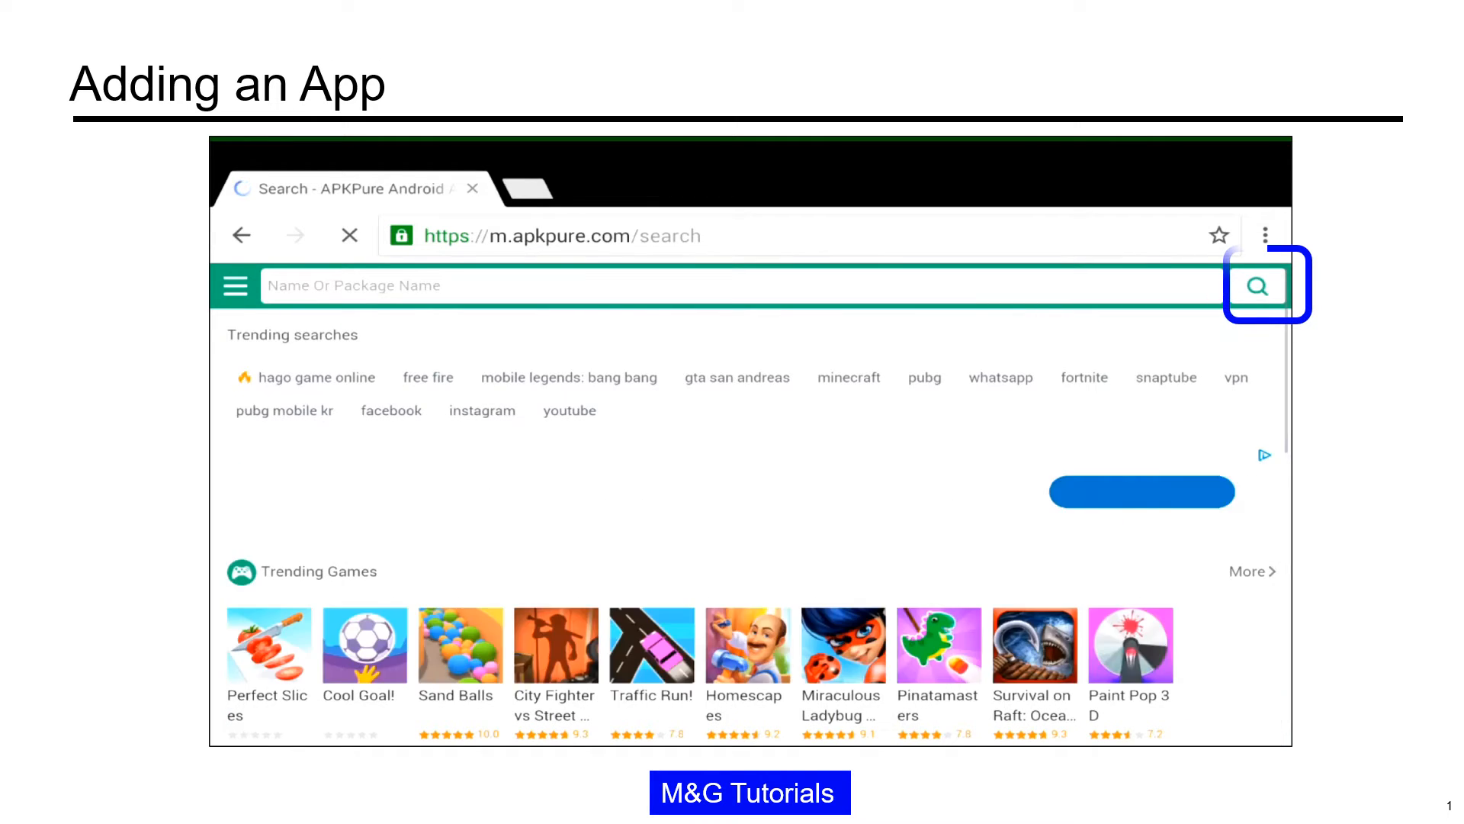
left_click(654, 285)
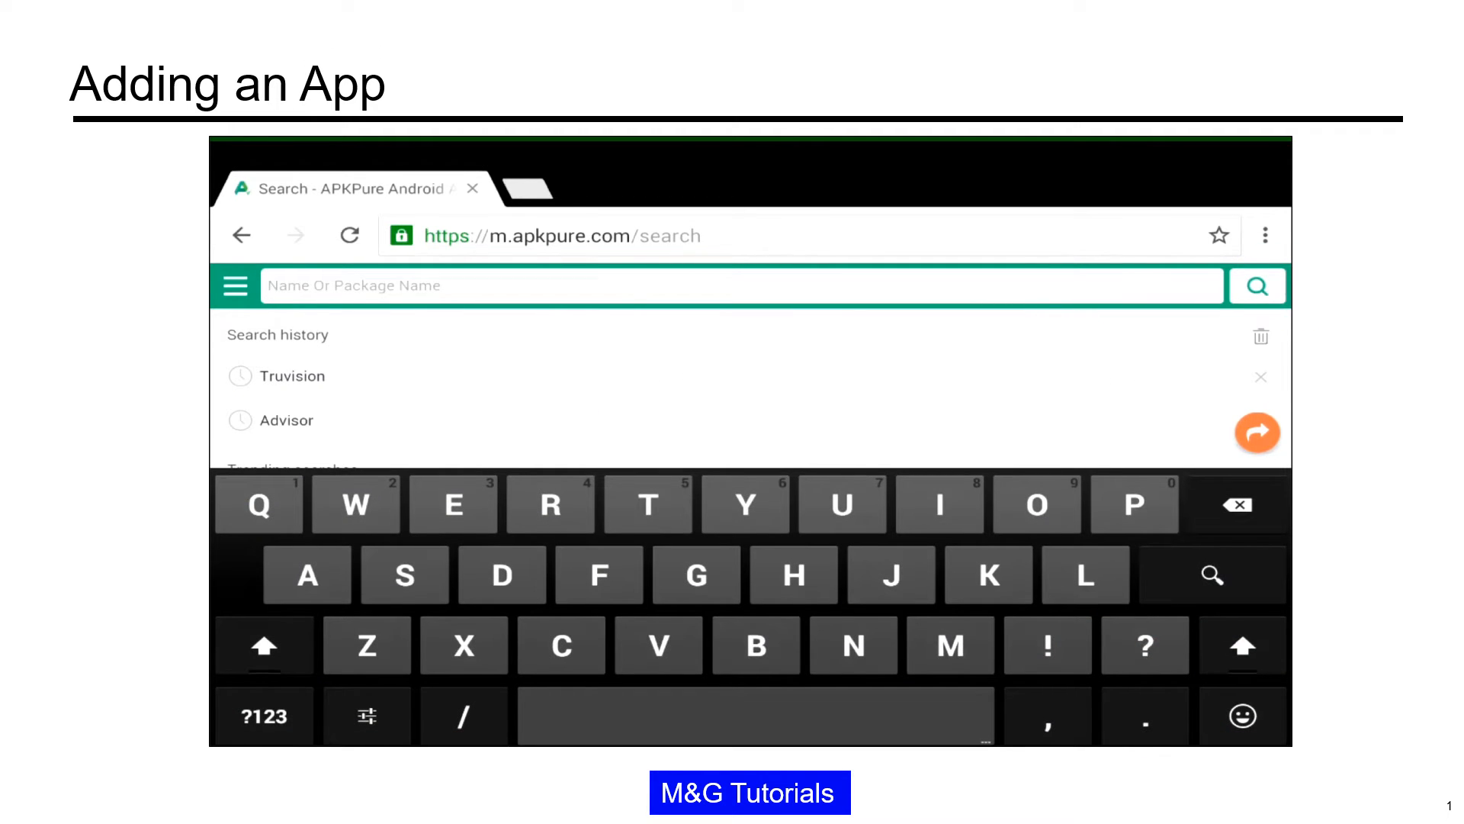
type("Tr")
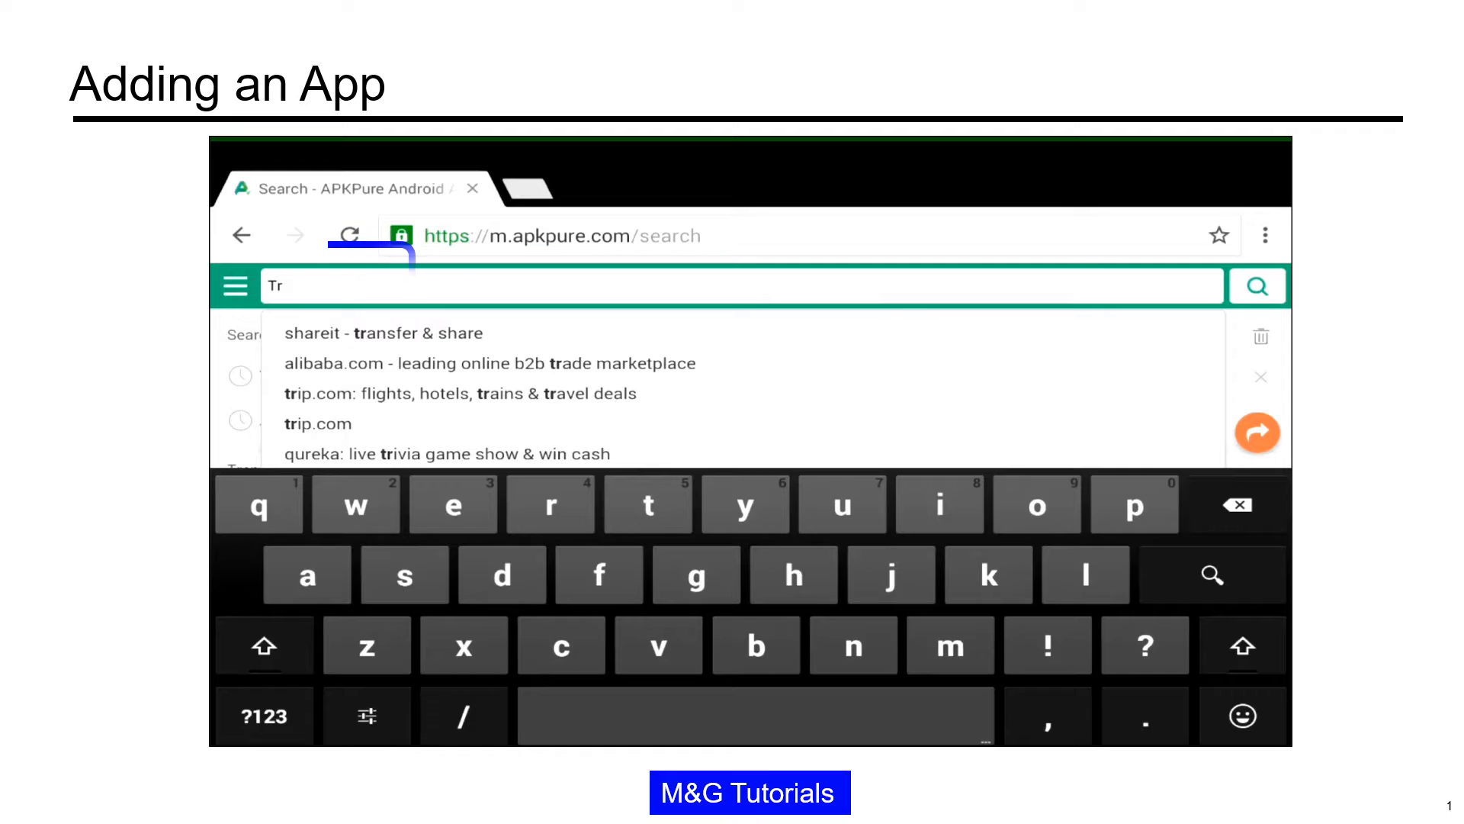
type("uv")
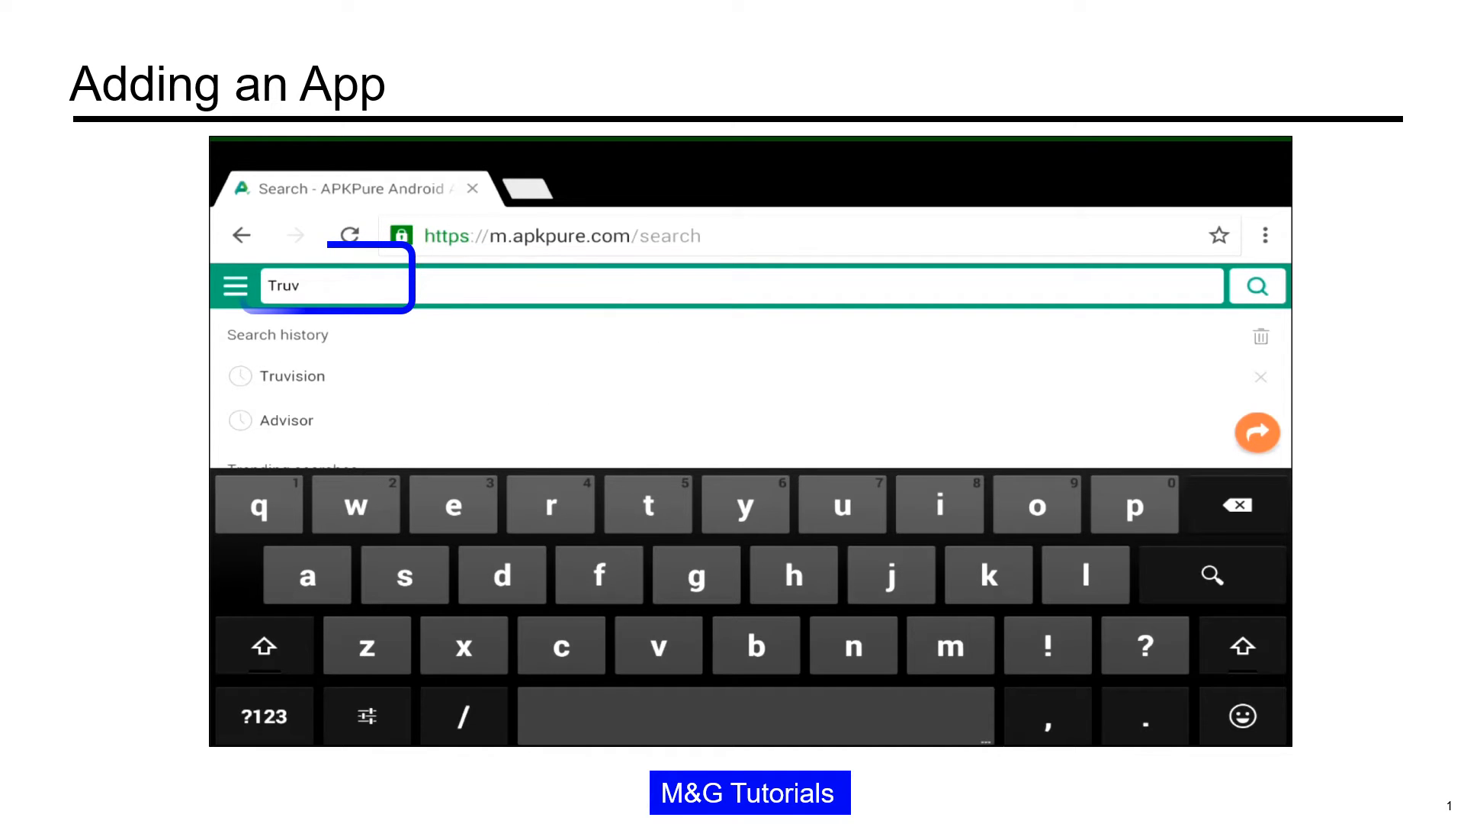
left_click(292, 375)
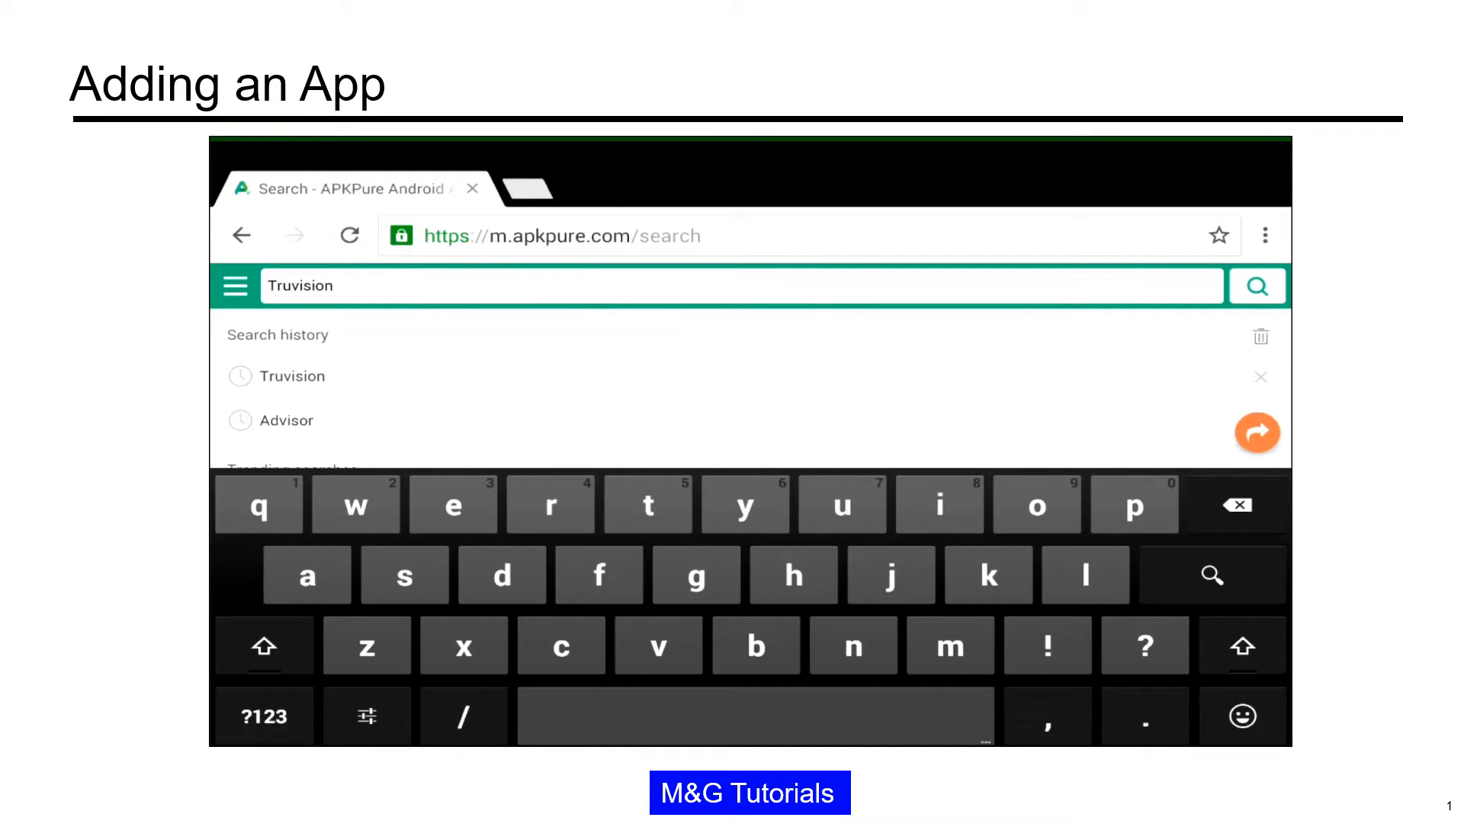
left_click(1257, 286)
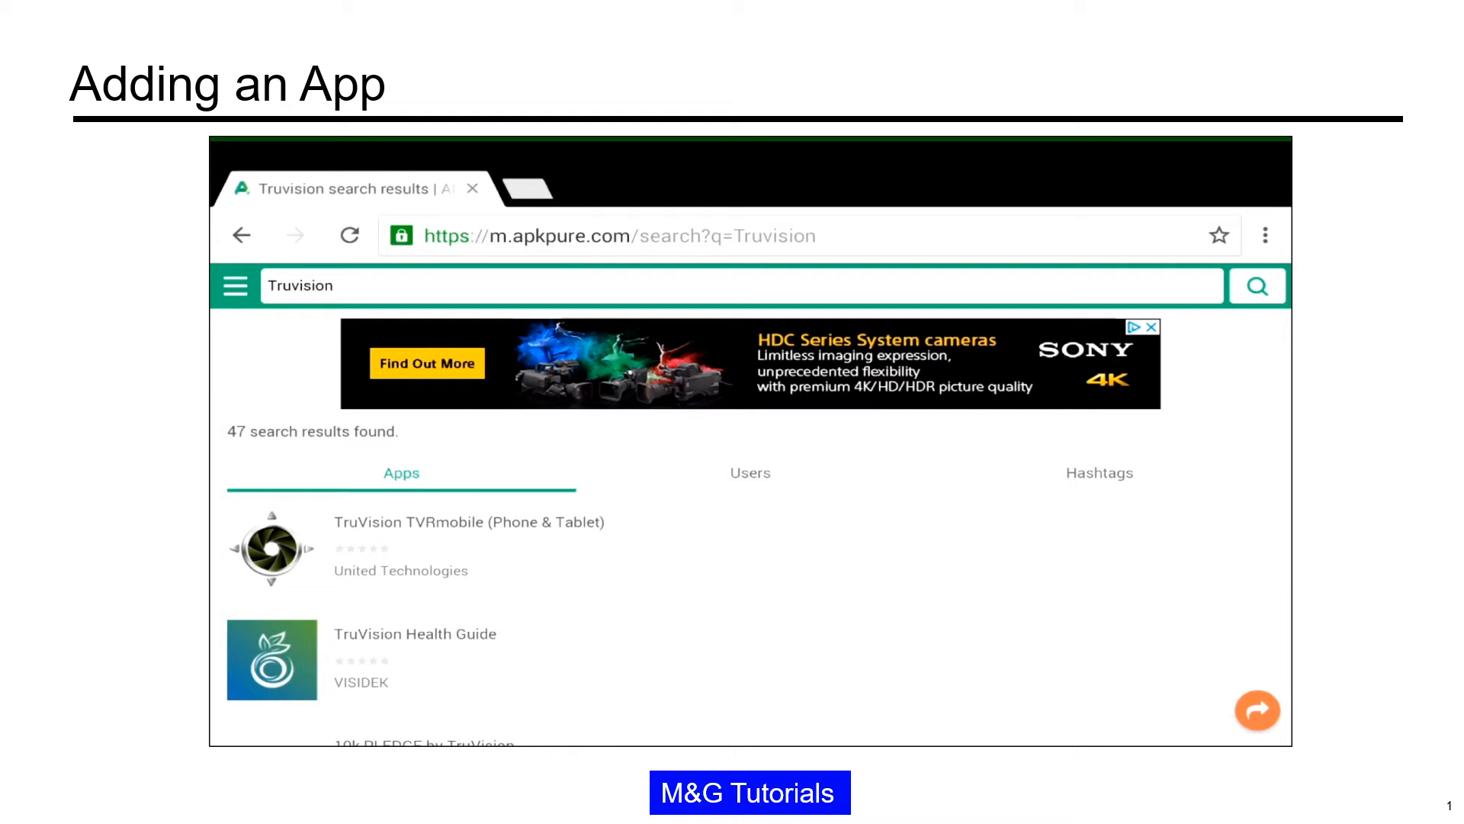
Download the TruVision TVRmobile APK, keep it despite the warning, and reach File Explorer.
left_click(349, 234)
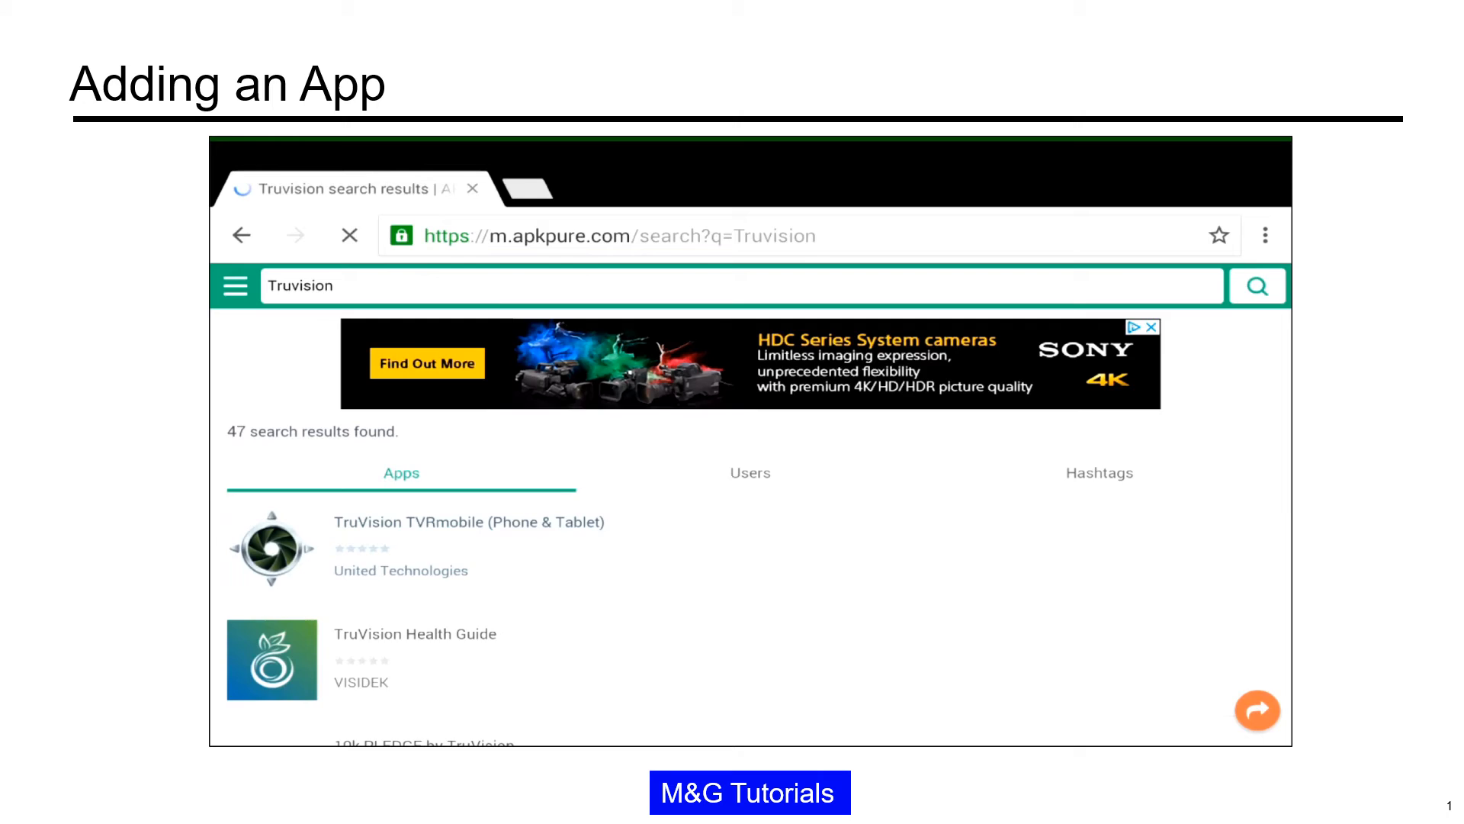
left_click(467, 521)
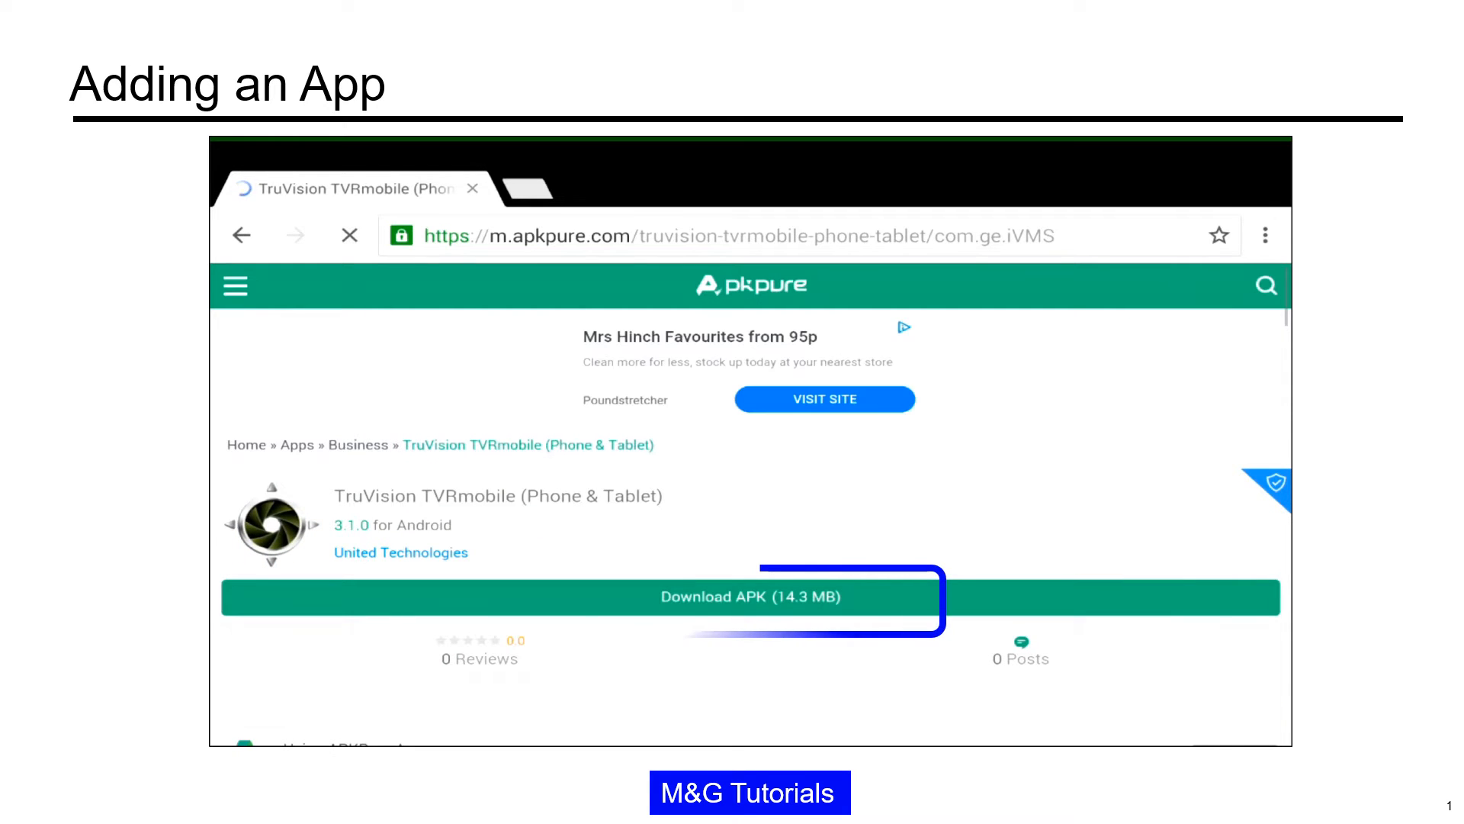
left_click(749, 596)
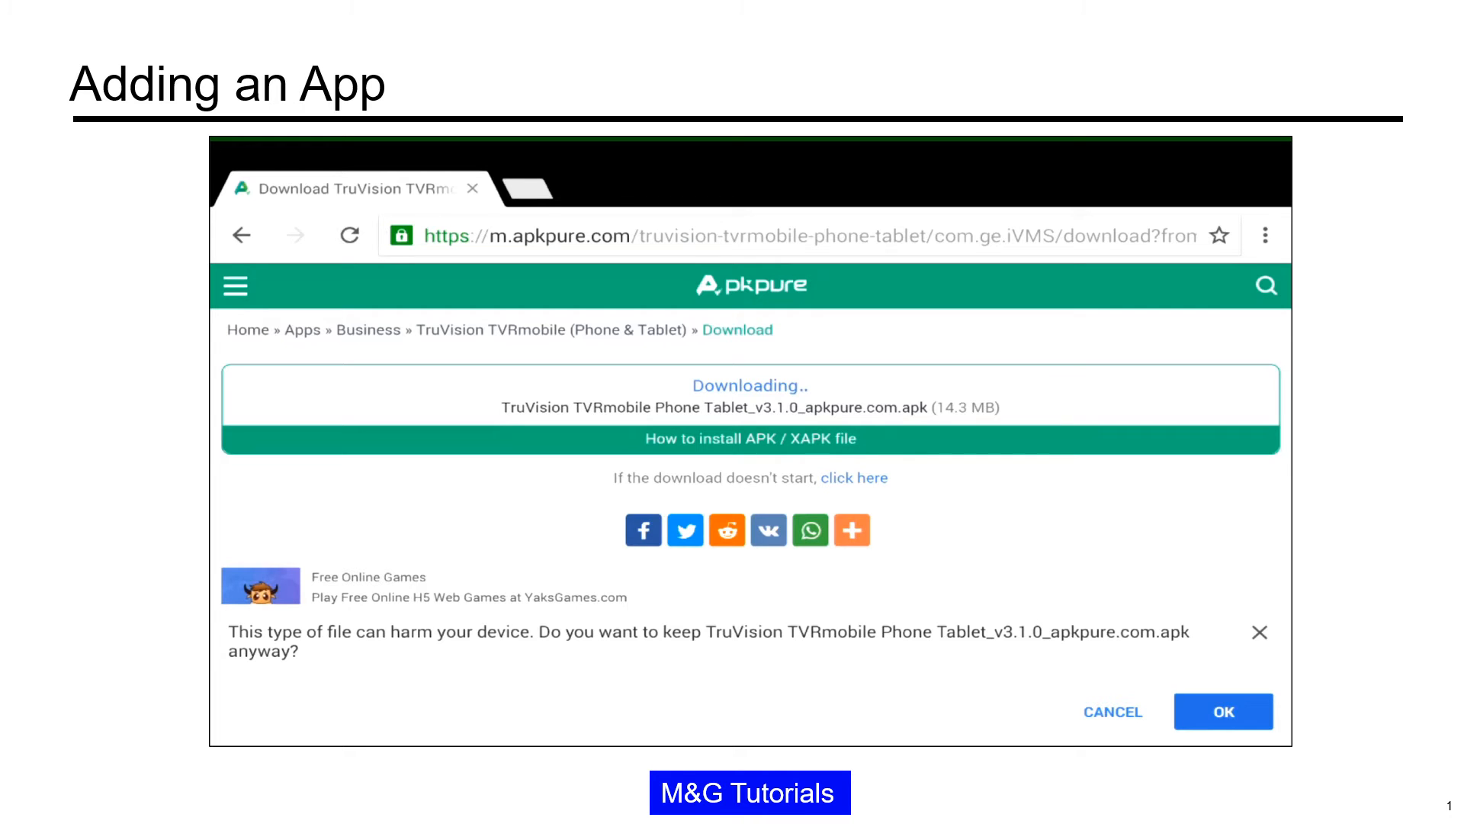
key("right")
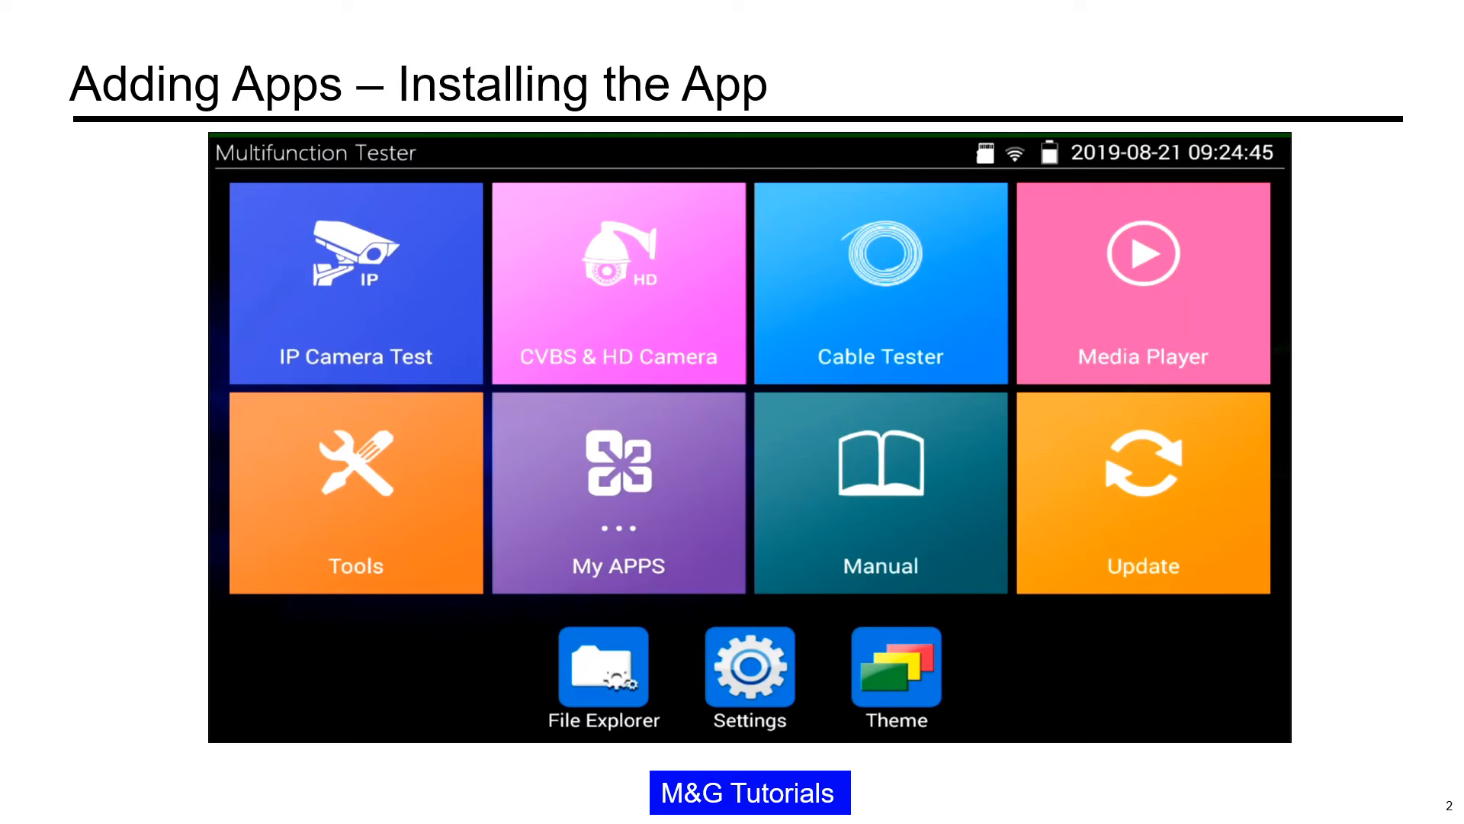
left_click(603, 666)
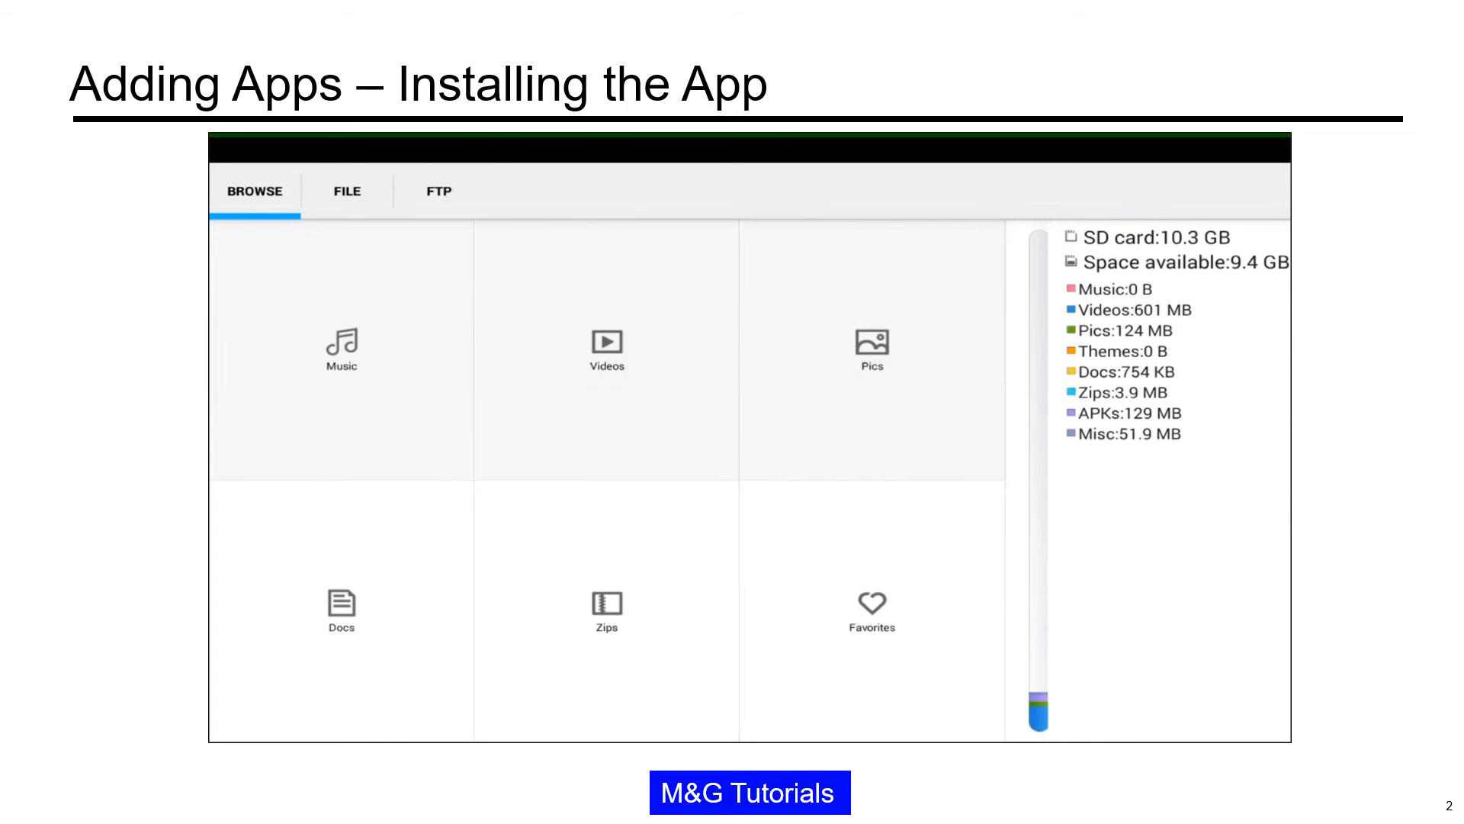
Browse the sdcard folders under the FILE tab, then return to My APPS.
left_click(347, 192)
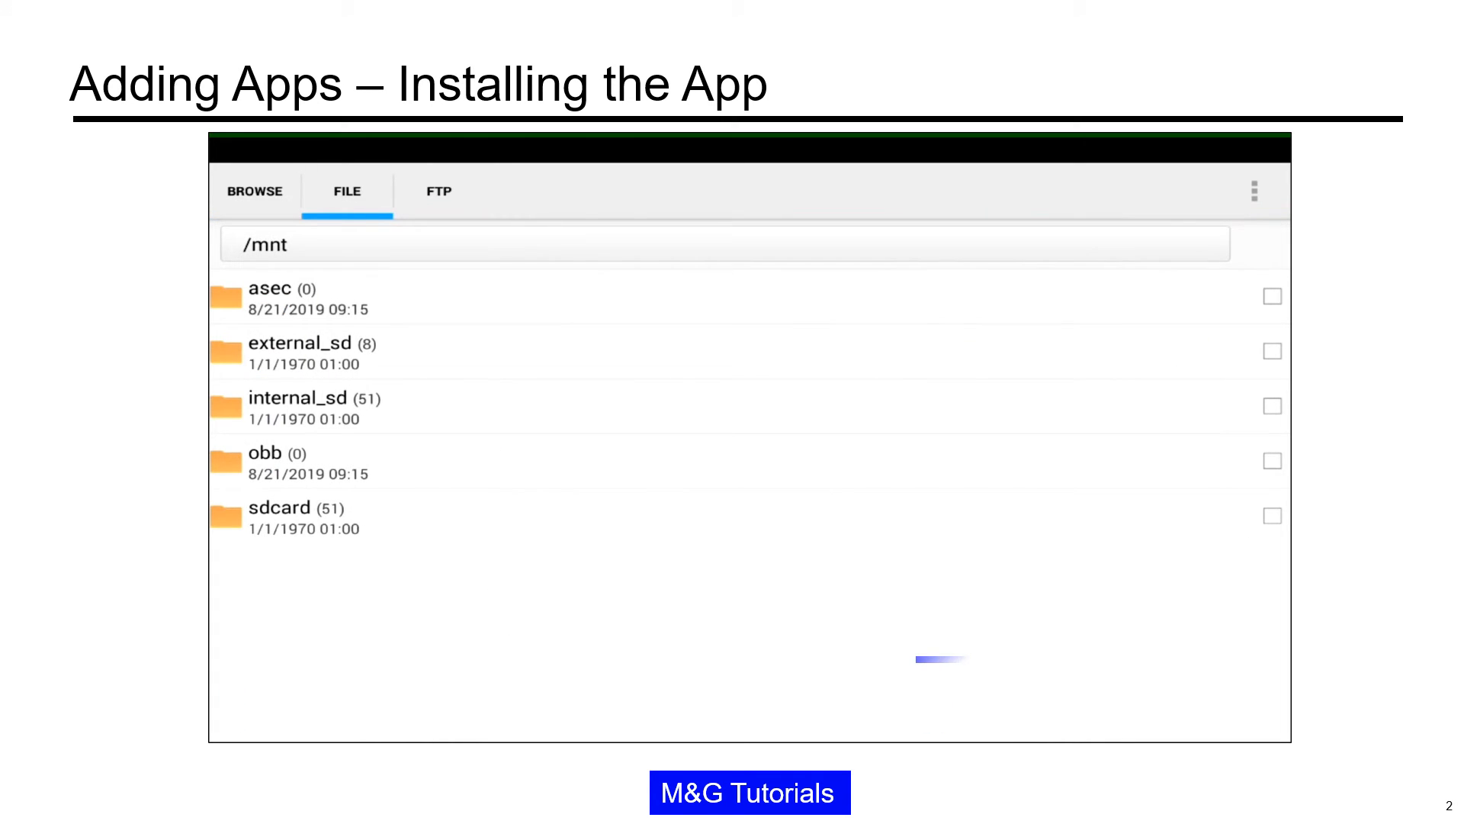
left_click(279, 507)
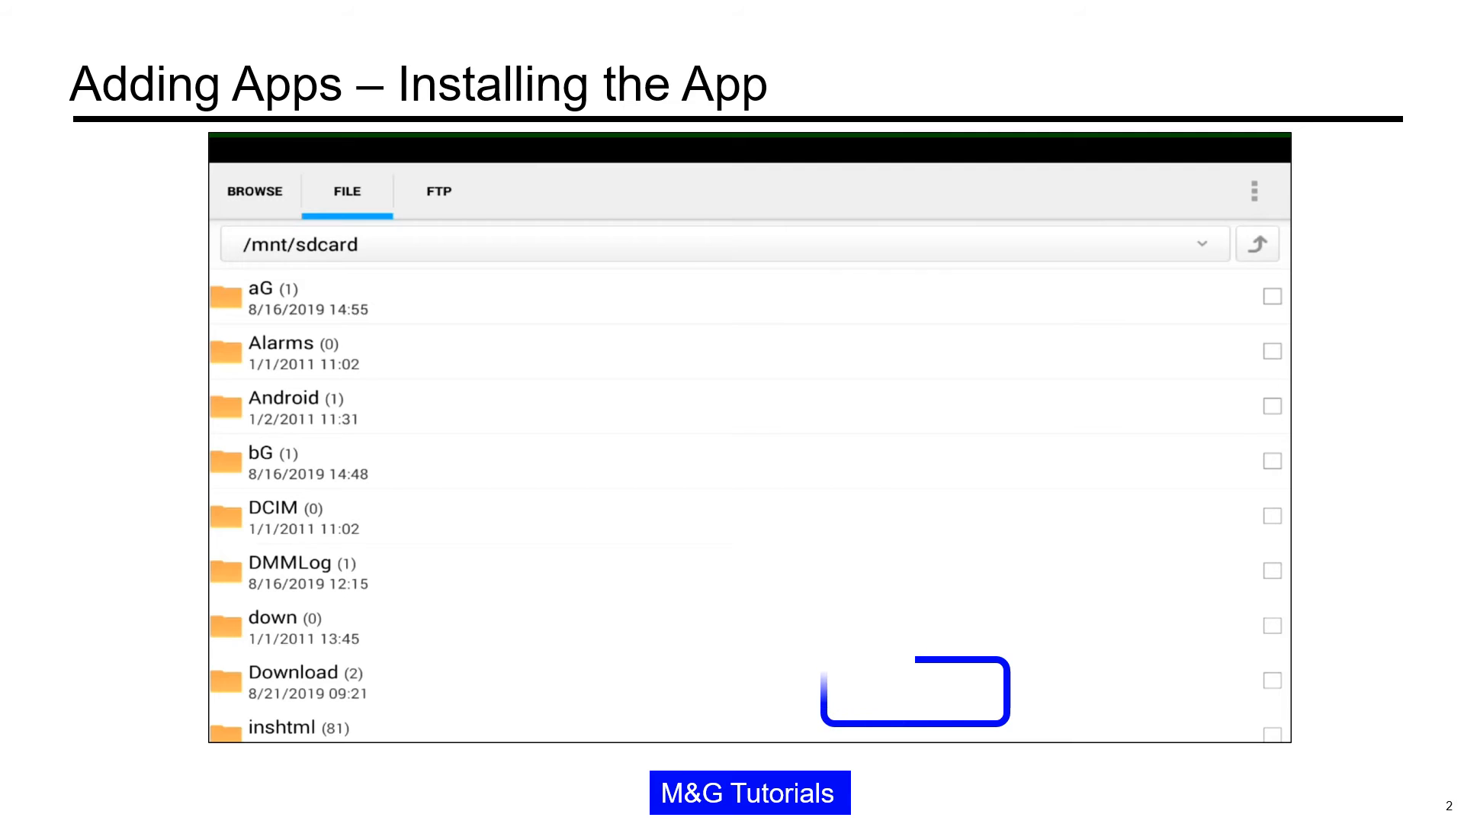
scroll("down", 3)
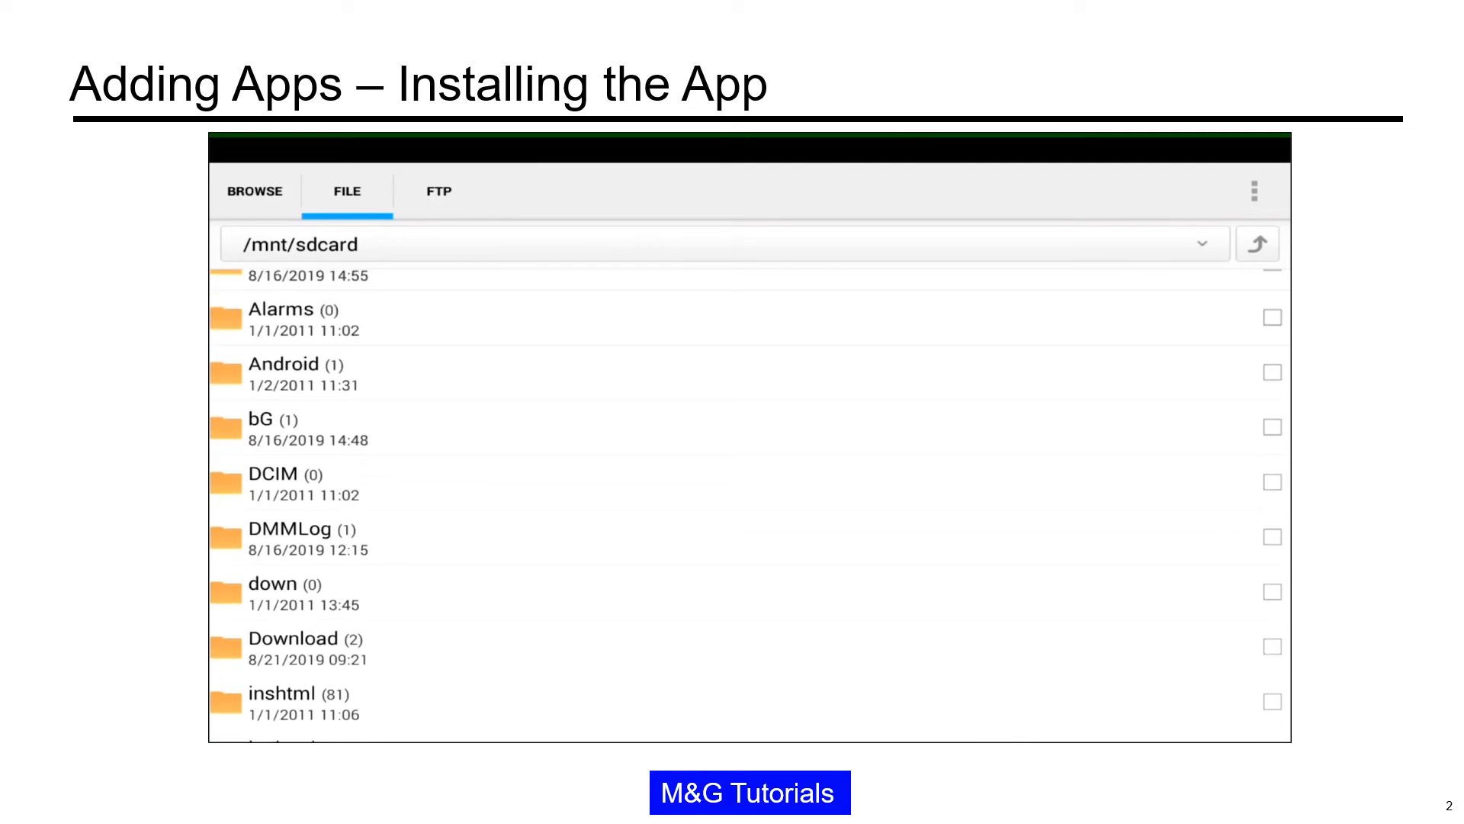
scroll("down", 3)
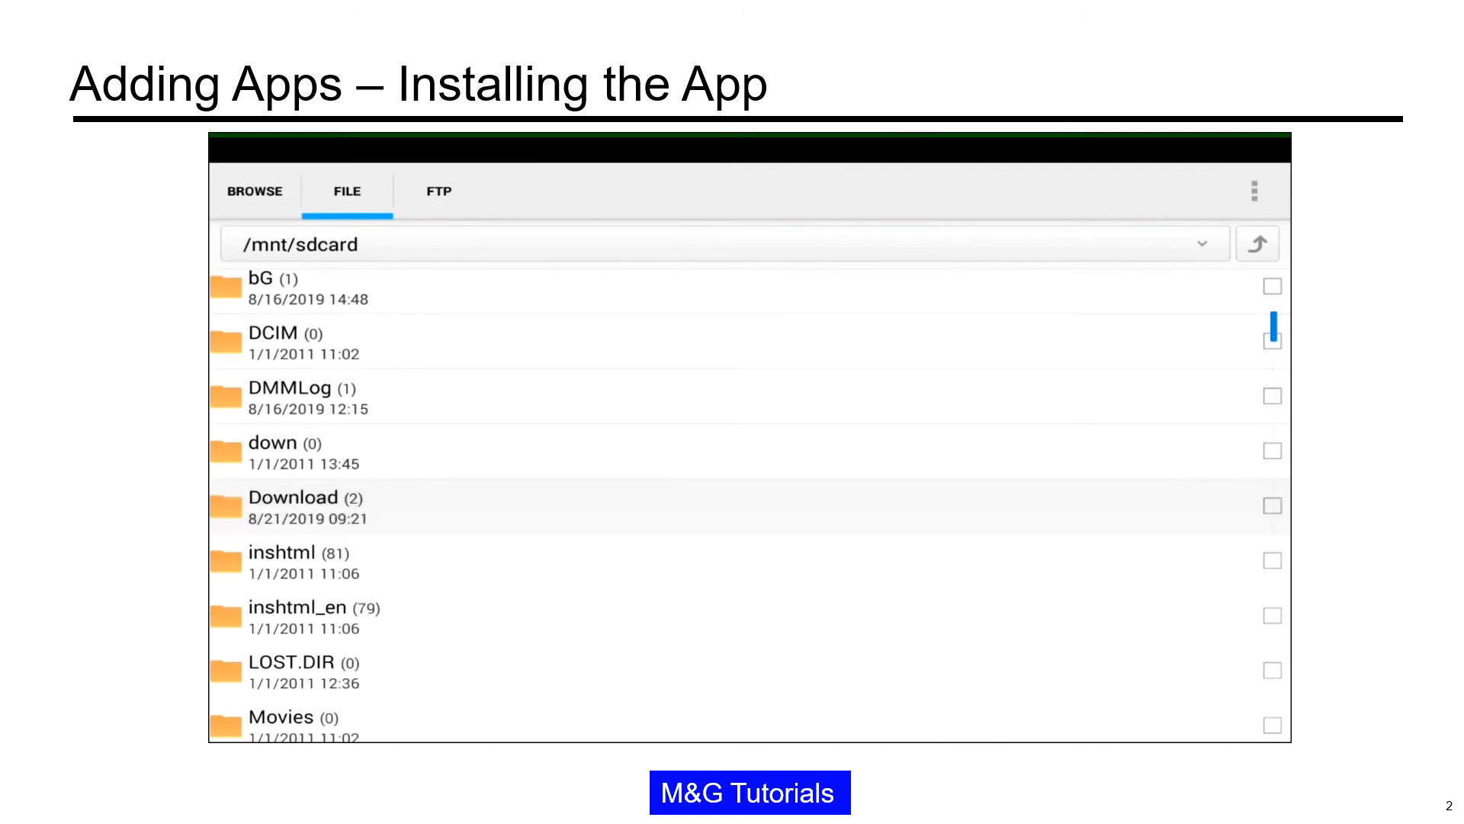
key("Right")
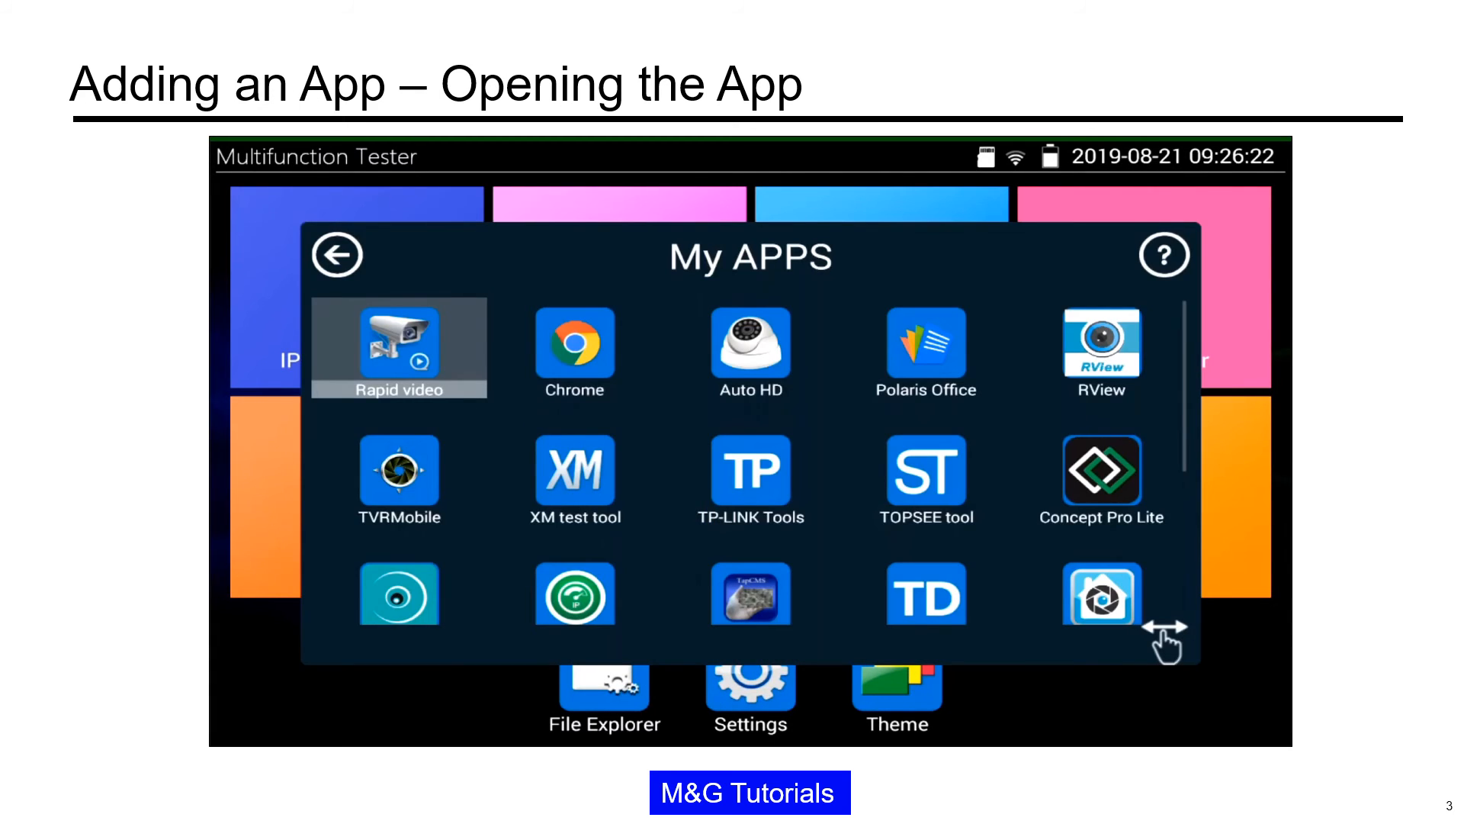
Launch TVRMobile from My APPS to its Live View screen.
left_click(399, 471)
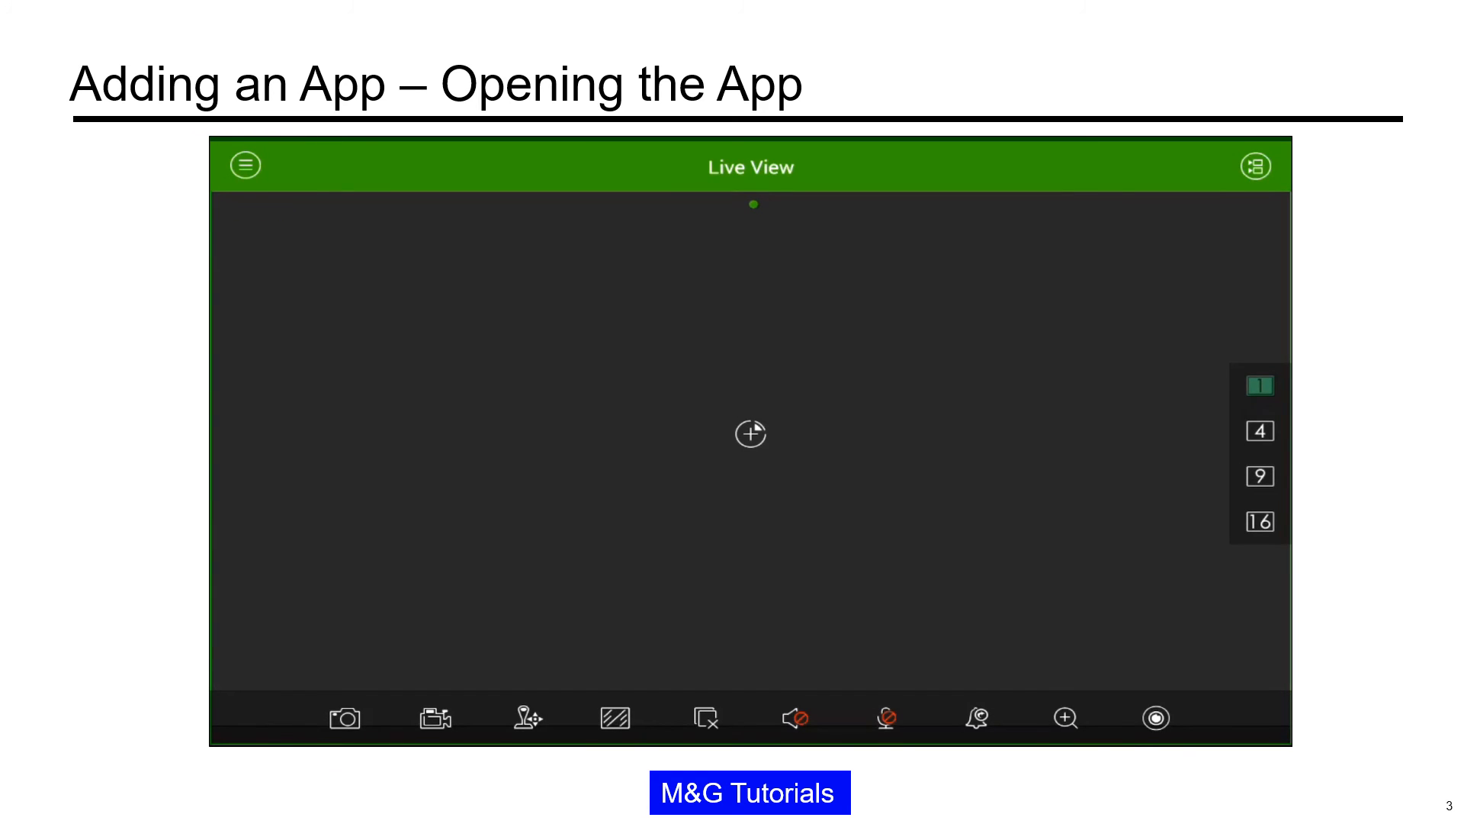
Open Devices from the menu and add a device manually.
left_click(244, 166)
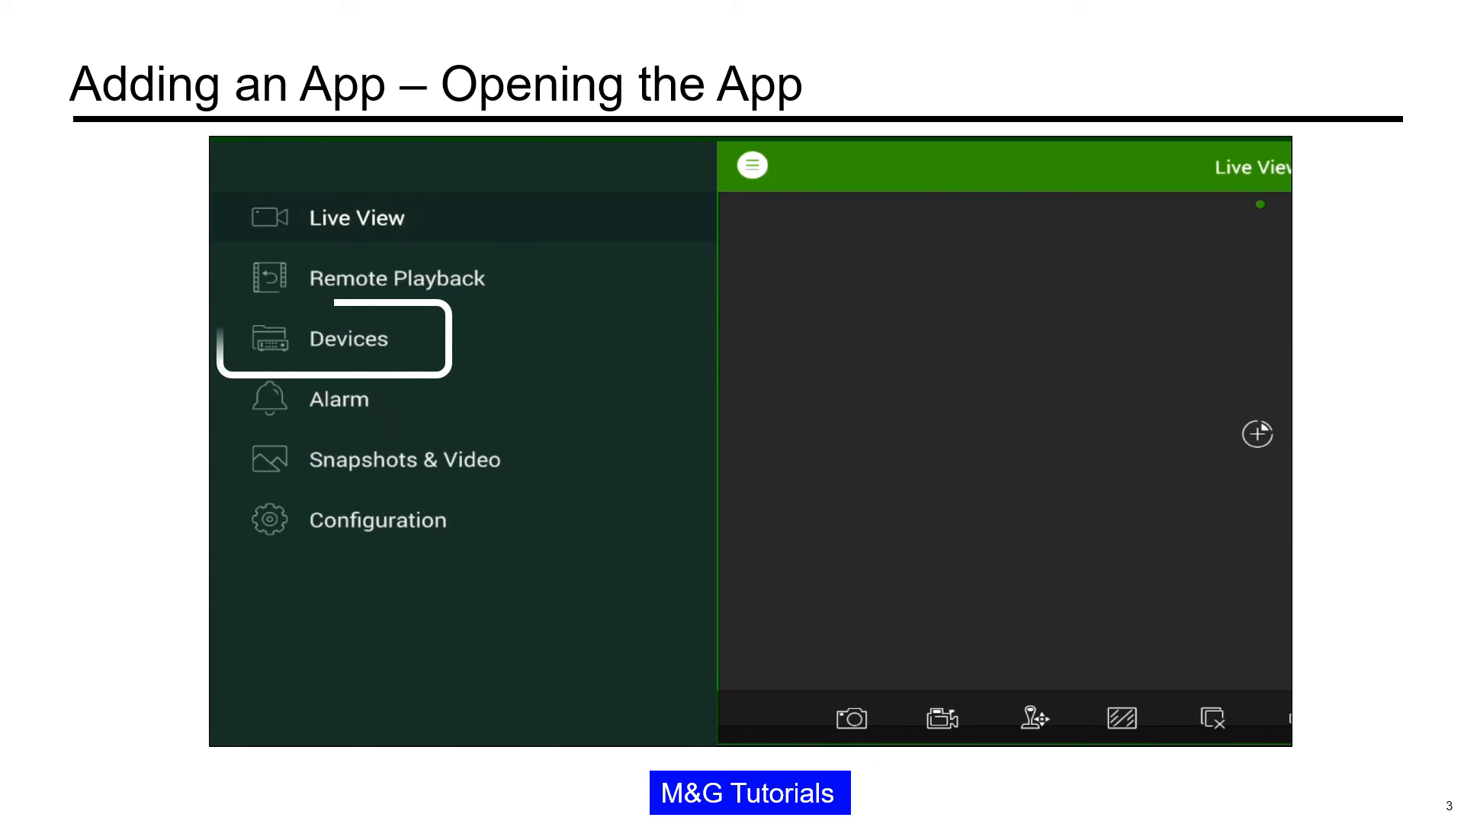
left_click(349, 338)
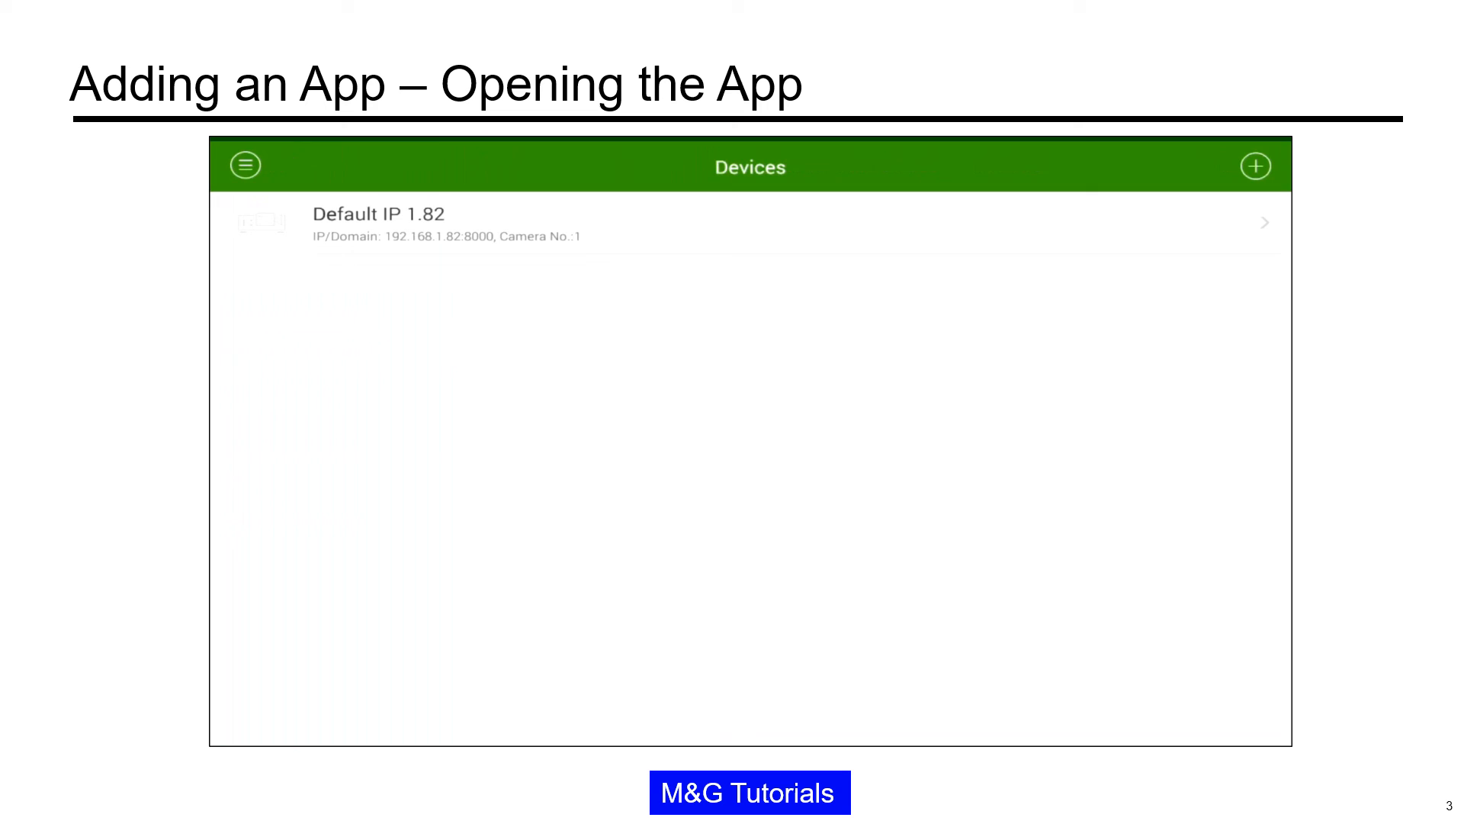
left_click(1255, 166)
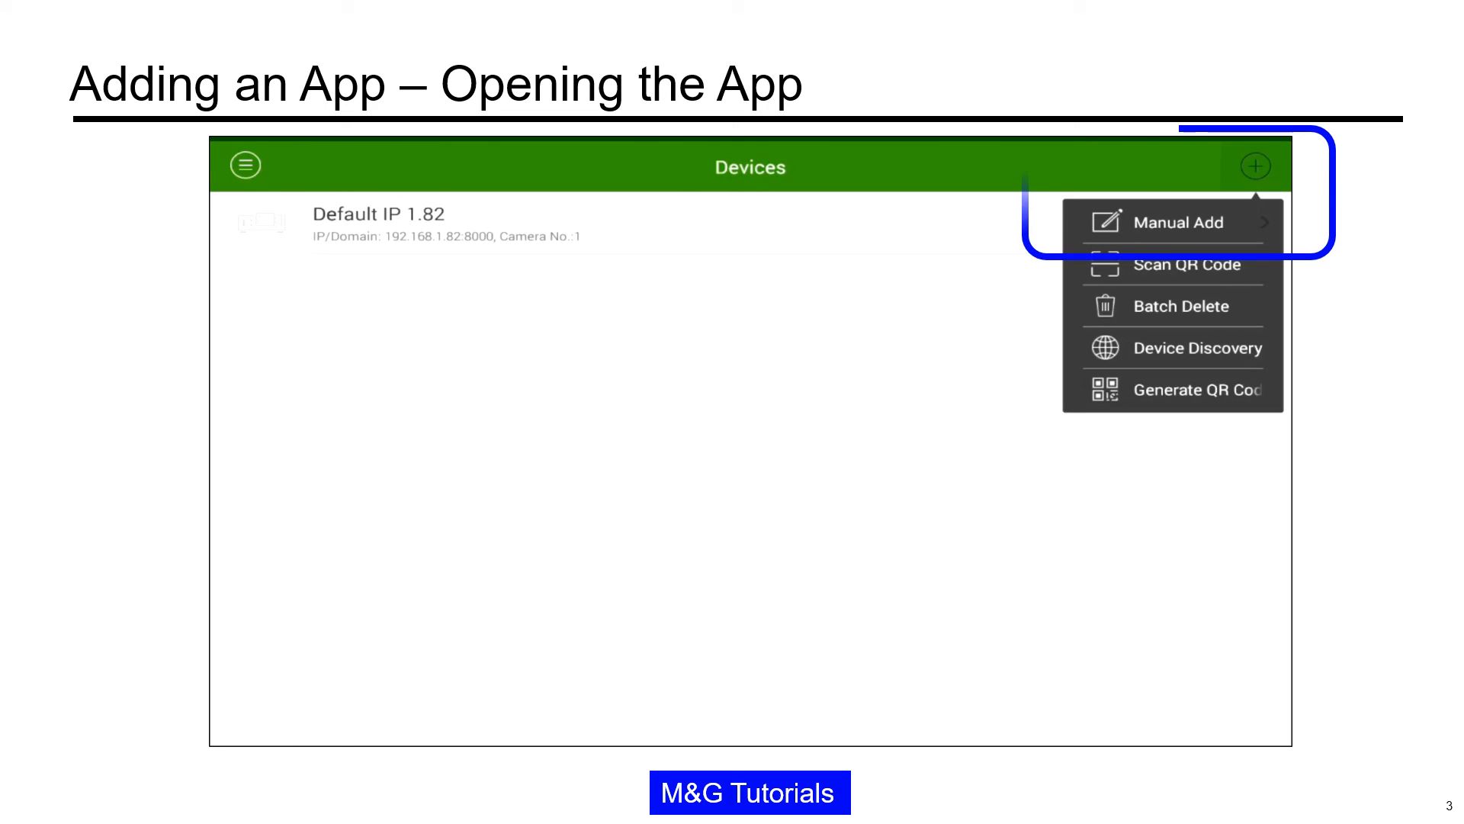
left_click(1182, 222)
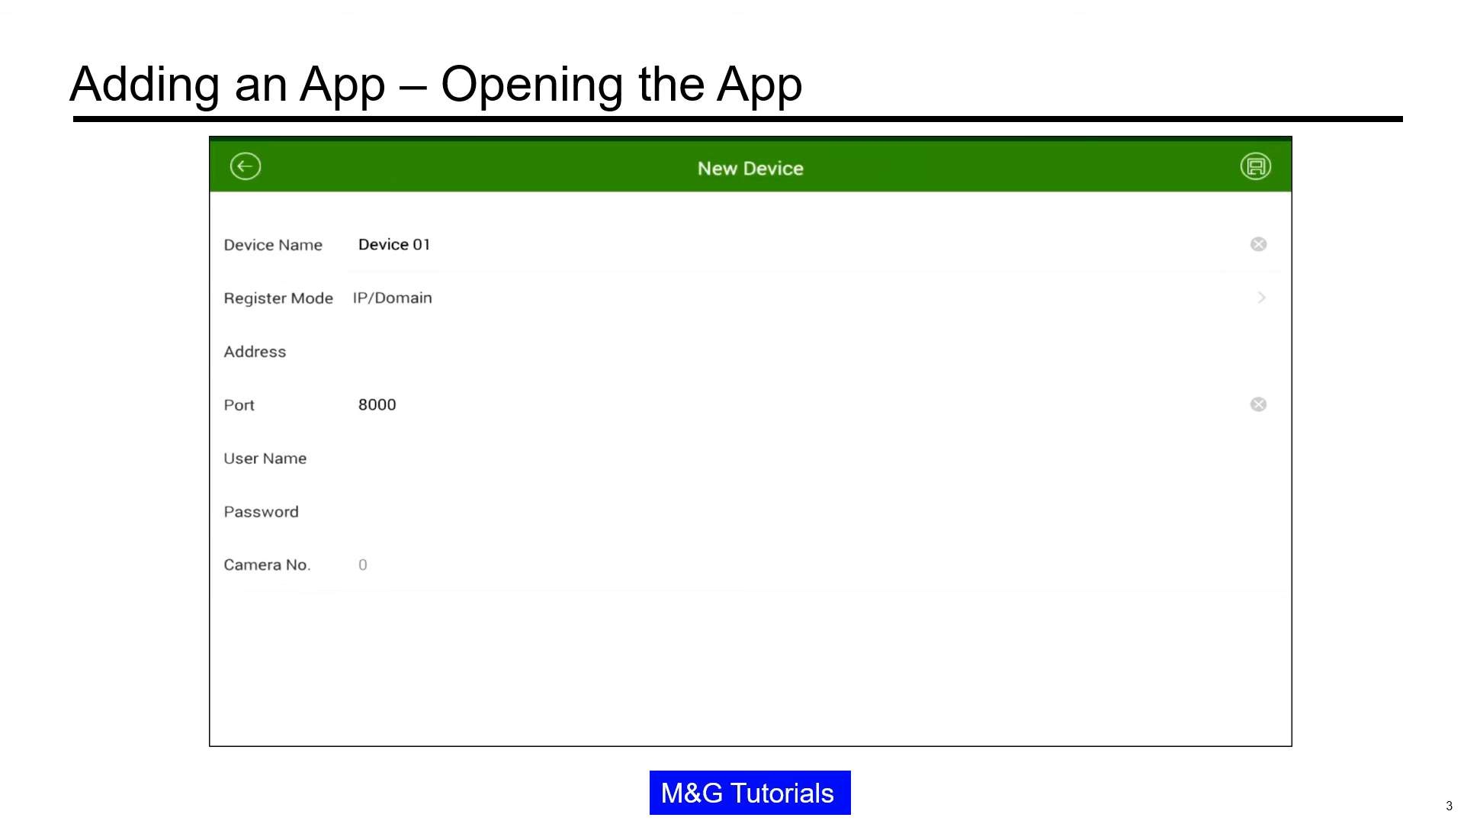